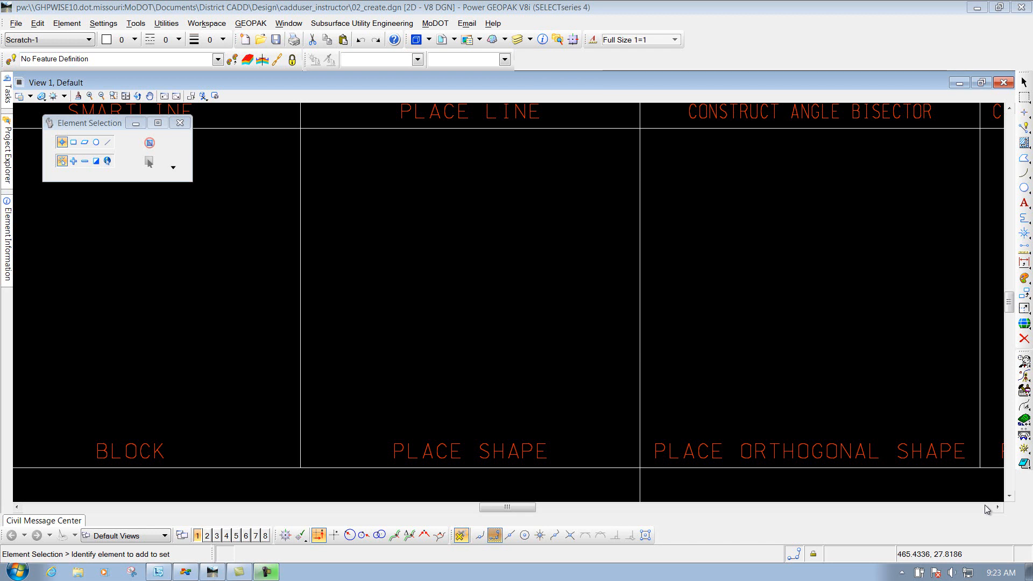
pyautogui.moveTo(978, 488)
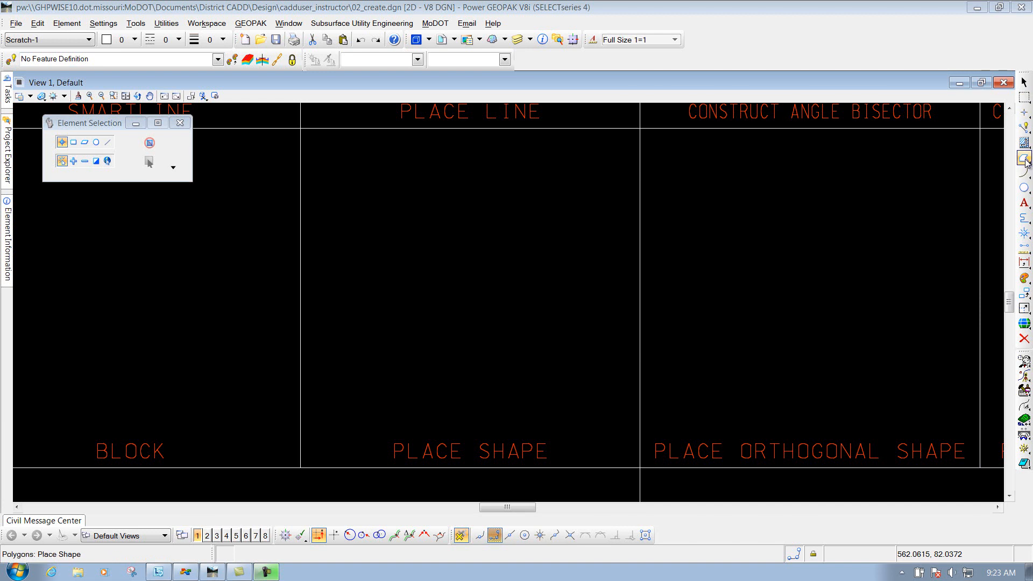
pyautogui.moveTo(1025, 160)
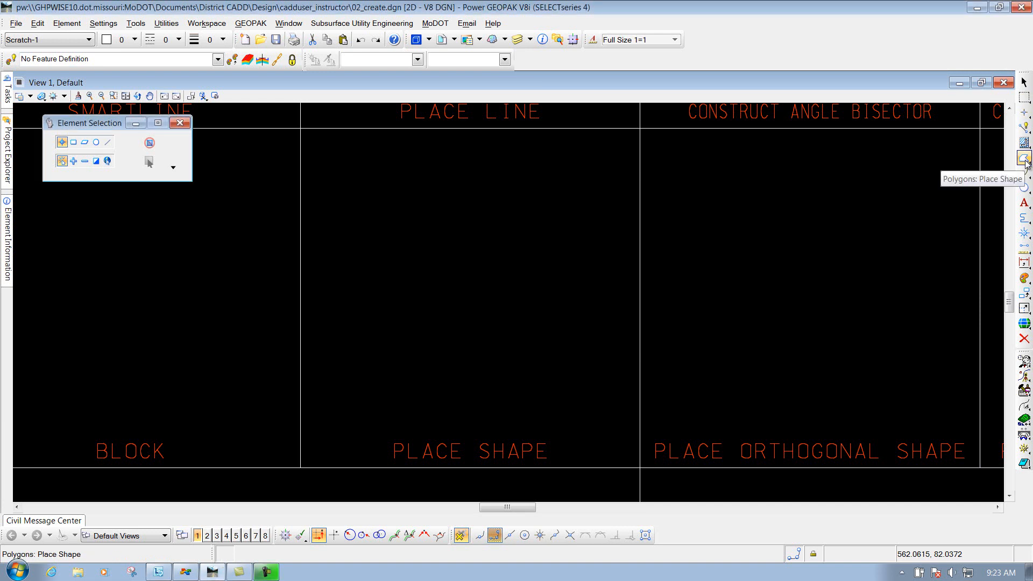
# - Activate Place Shape from the Polygons flyout to draw a free polygon
pyautogui.click(1023, 157)
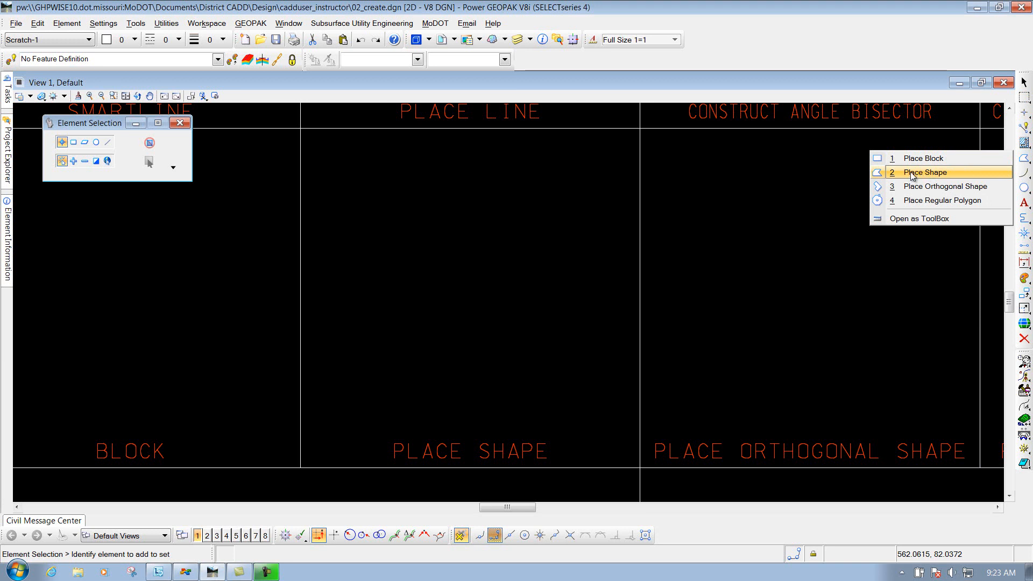
pyautogui.click(924, 172)
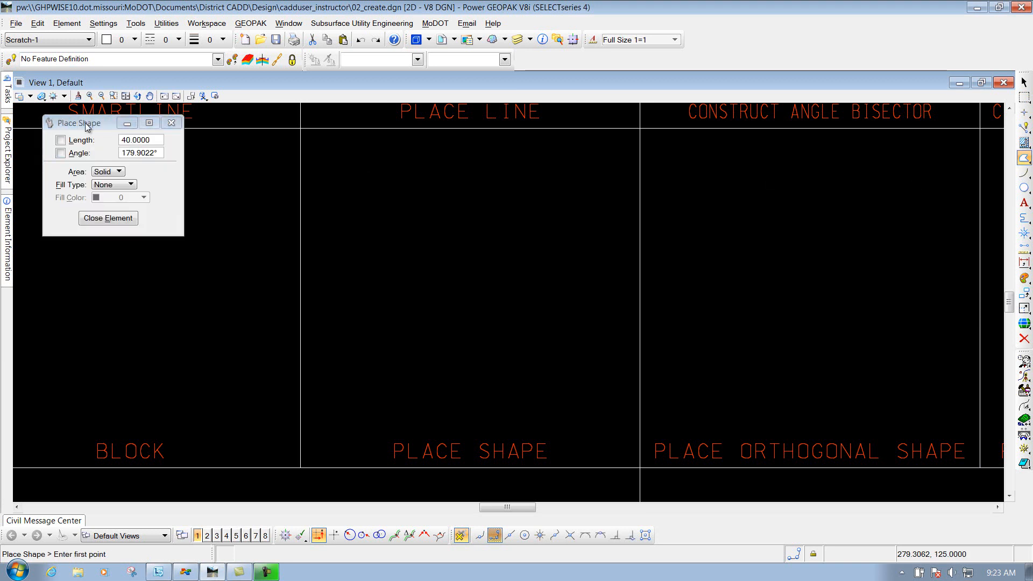
# - Move the shape settings clear of the cells and place the first vertex in the PLACE SHAPE cell
pyautogui.moveTo(78, 122); pyautogui.dragTo(246, 150)
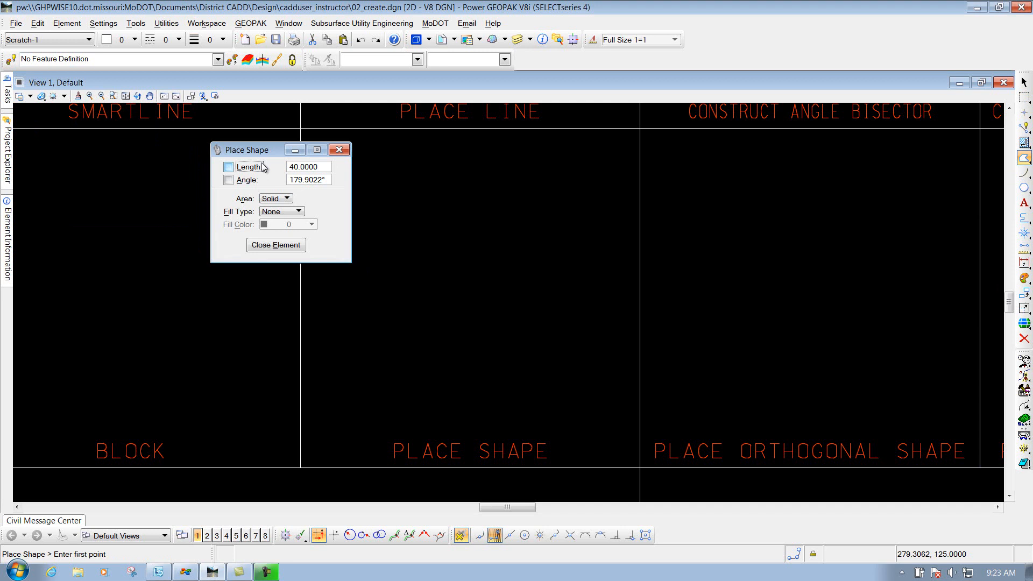
pyautogui.moveTo(254, 174)
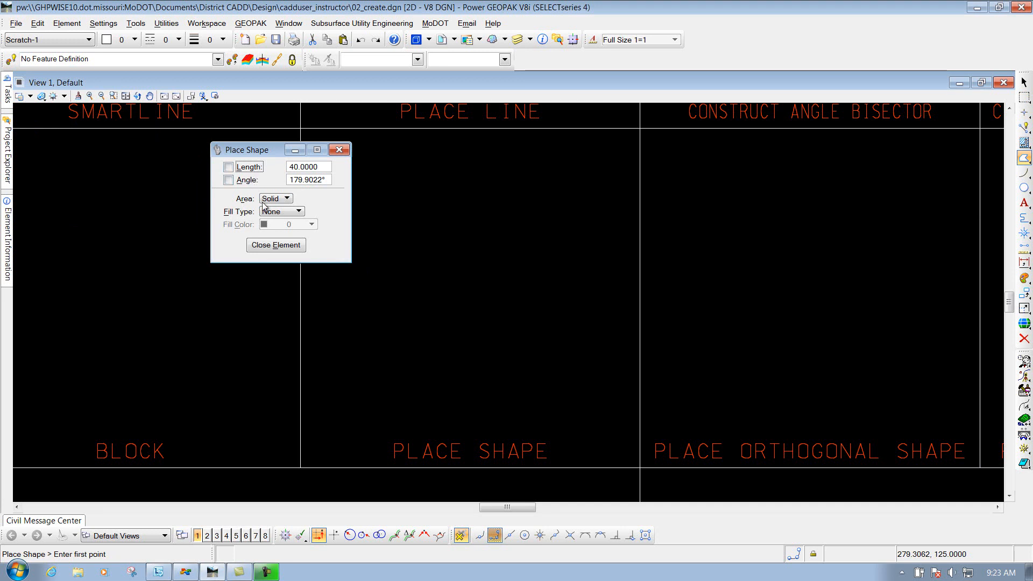
pyautogui.click(282, 211)
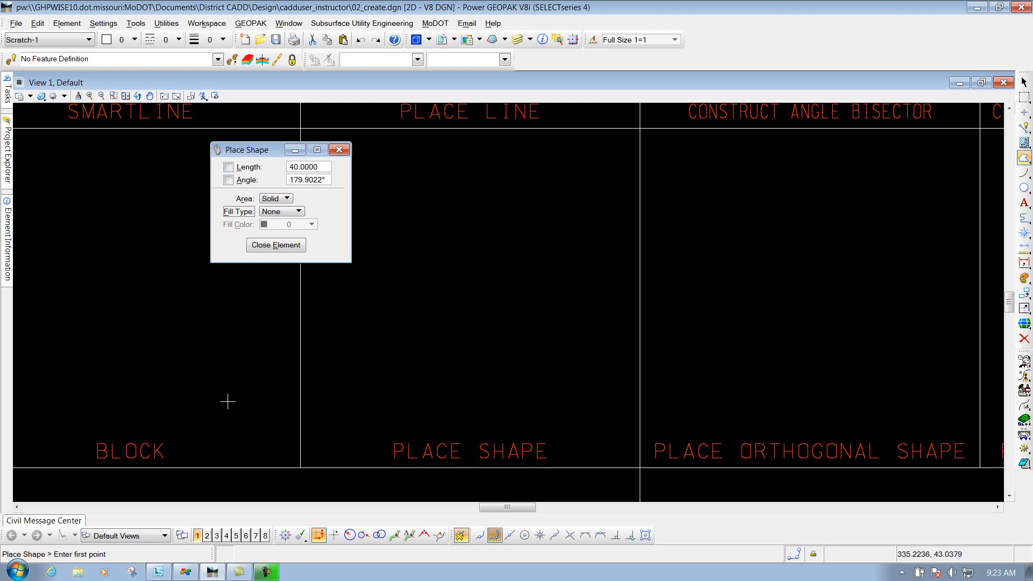
pyautogui.moveTo(287, 257)
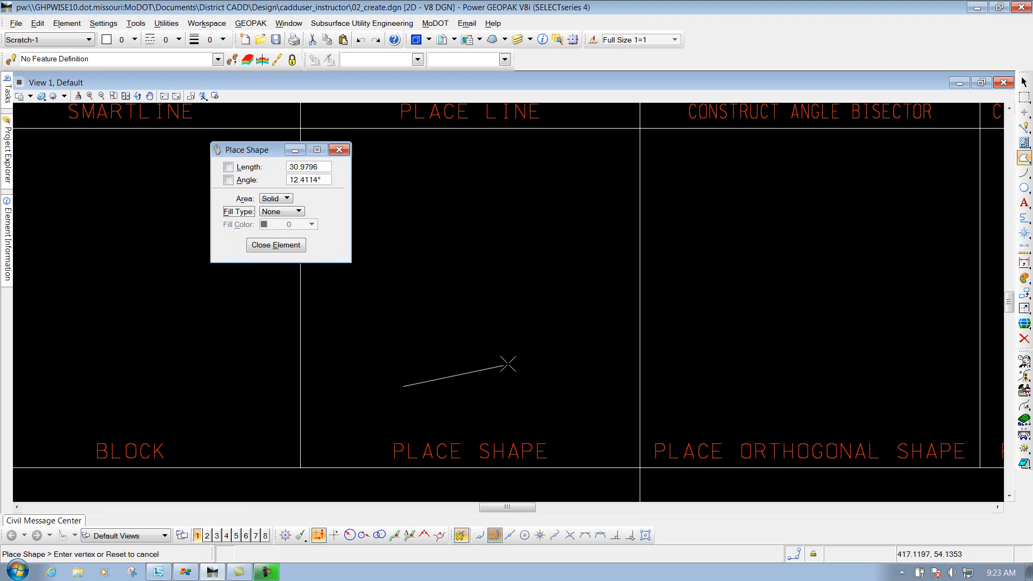
# - Add the remaining vertices and close the irregular seven-sided polygon in the PLACE SHAPE cell
pyautogui.click(589, 335)
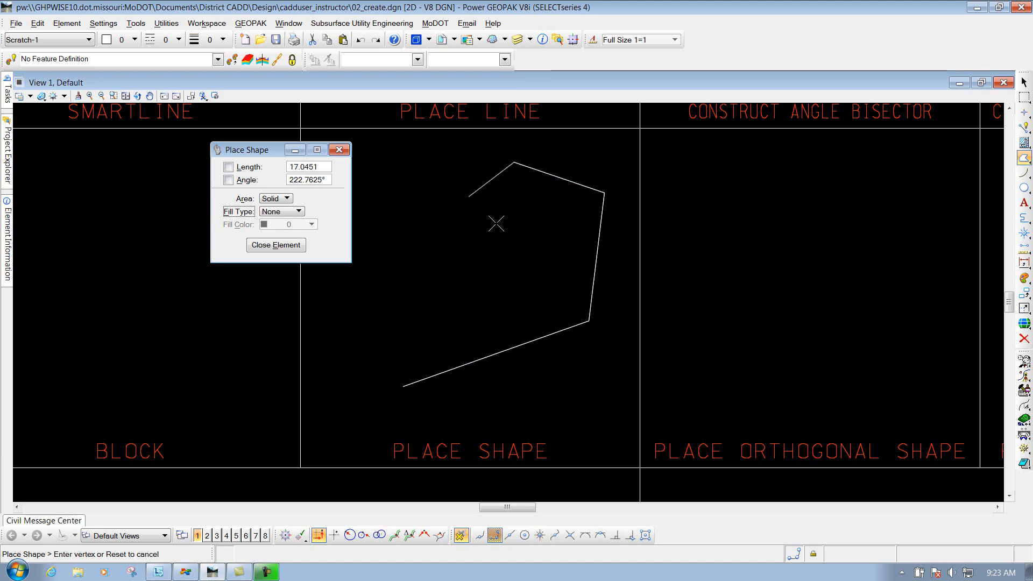
pyautogui.click(470, 291)
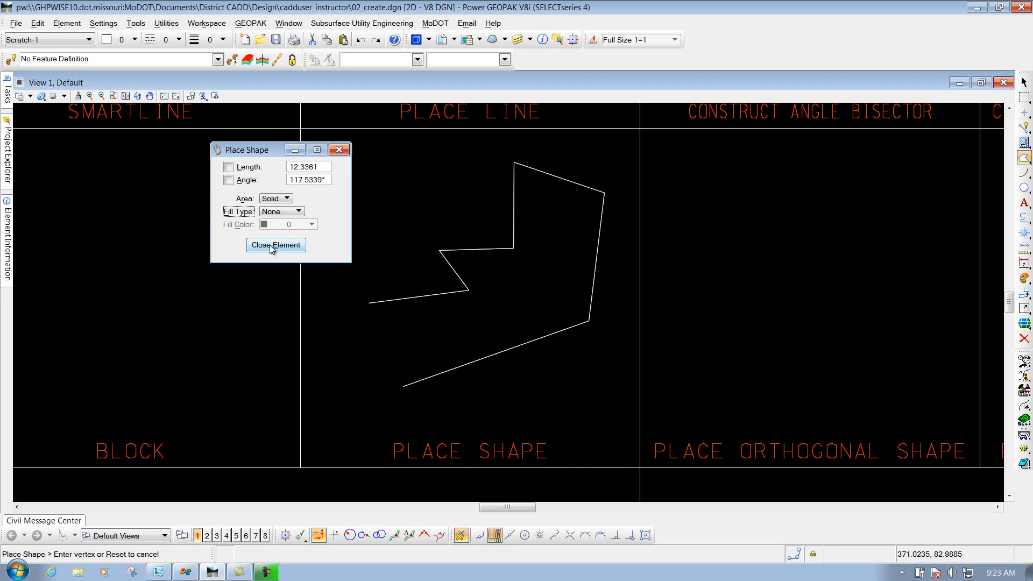
pyautogui.click(276, 246)
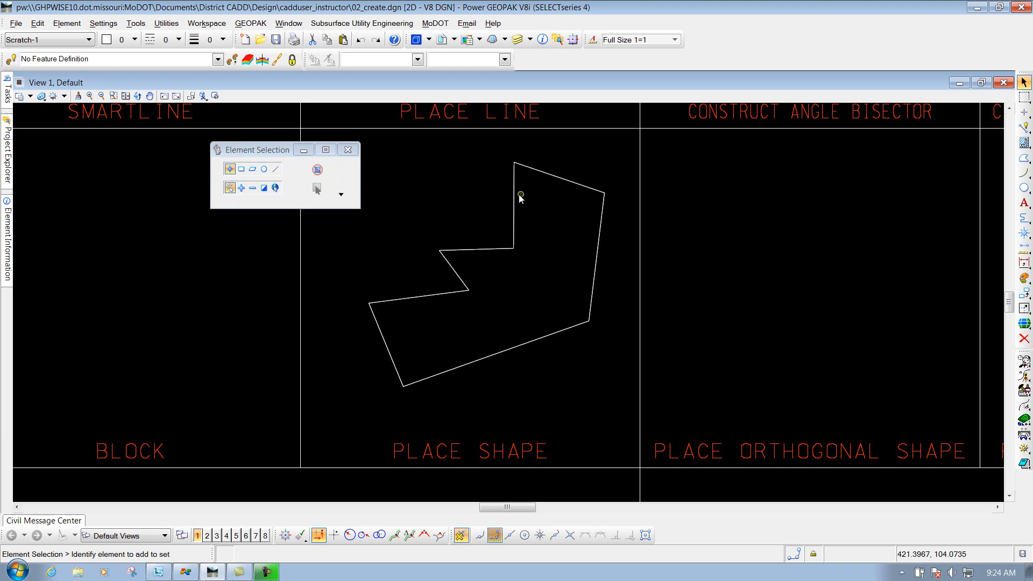
# - Select the irregular polygon and delete it, leaving the PLACE SHAPE cell empty
pyautogui.click(521, 196)
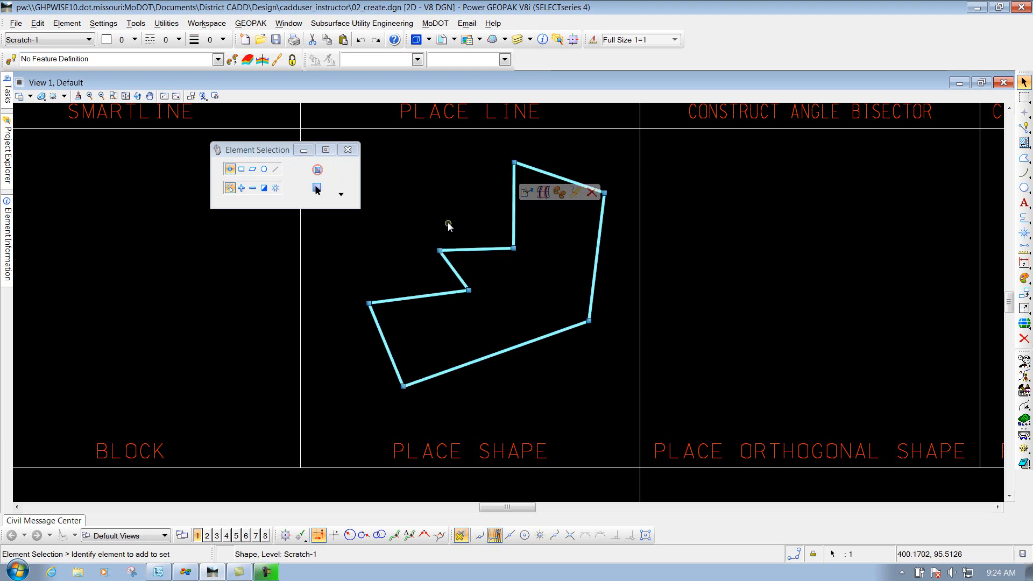
pyautogui.moveTo(515, 203)
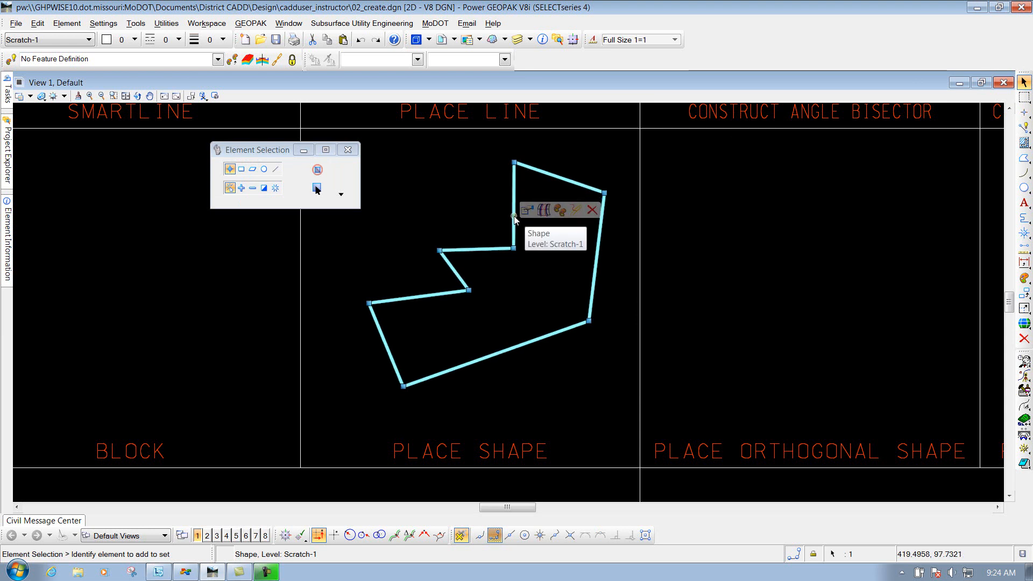
pyautogui.moveTo(488, 209)
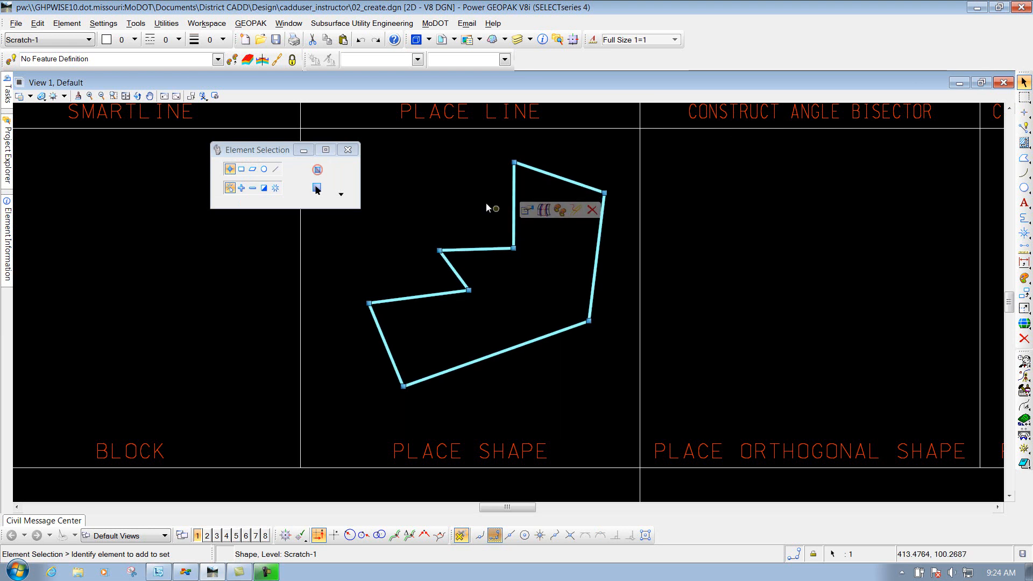
pyautogui.click(572, 290)
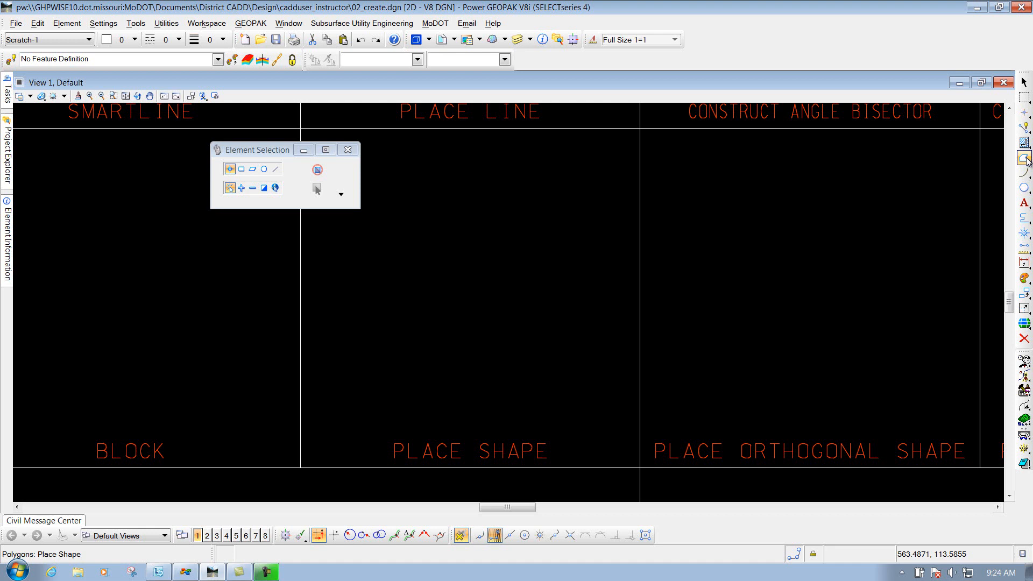
# - Restart Place Shape with side length locked at 30 units and place the first vertices
pyautogui.click(1026, 157)
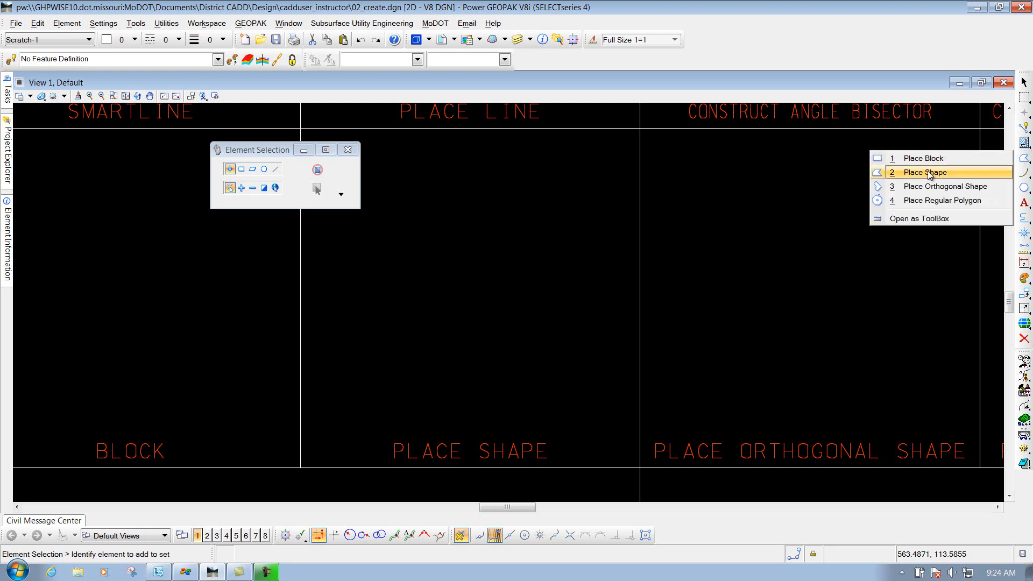
pyautogui.click(929, 172)
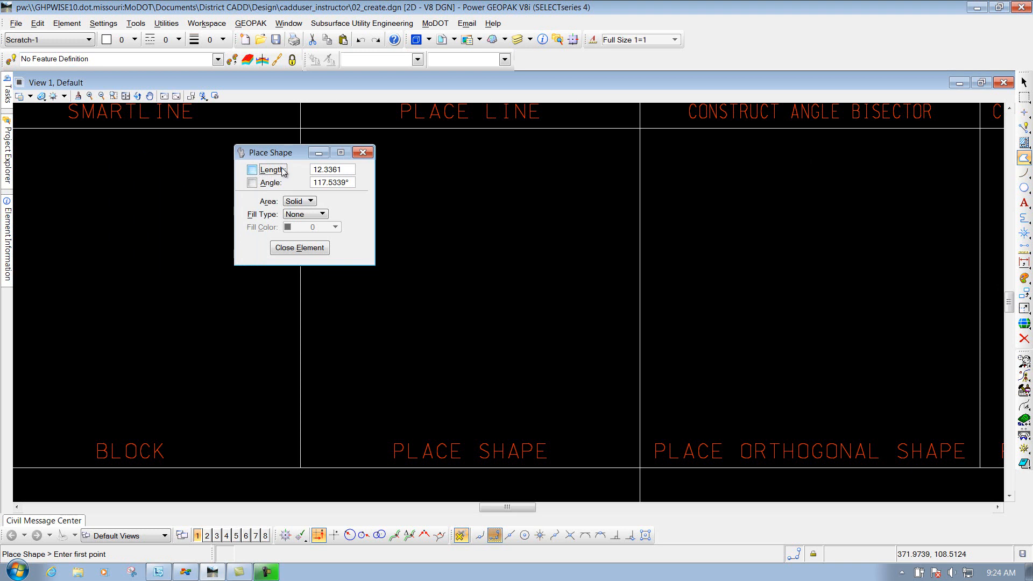
pyautogui.click(251, 169)
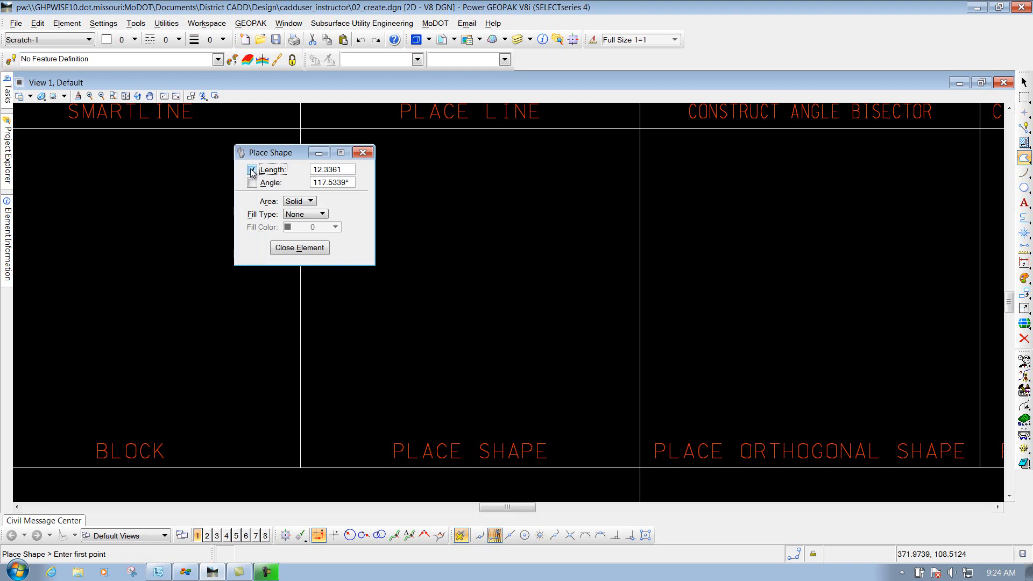
pyautogui.click(252, 170)
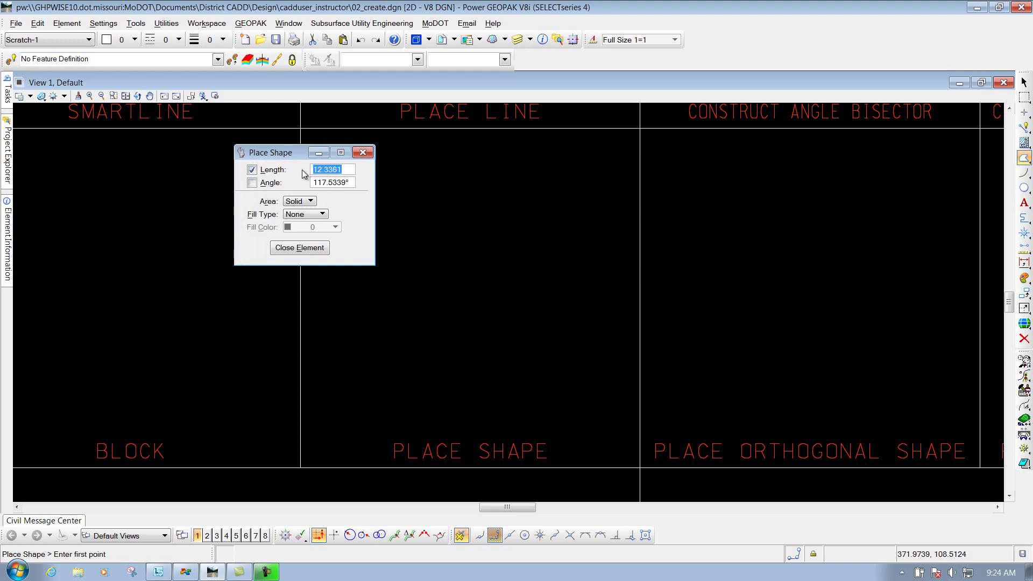
pyautogui.write('30.0000')
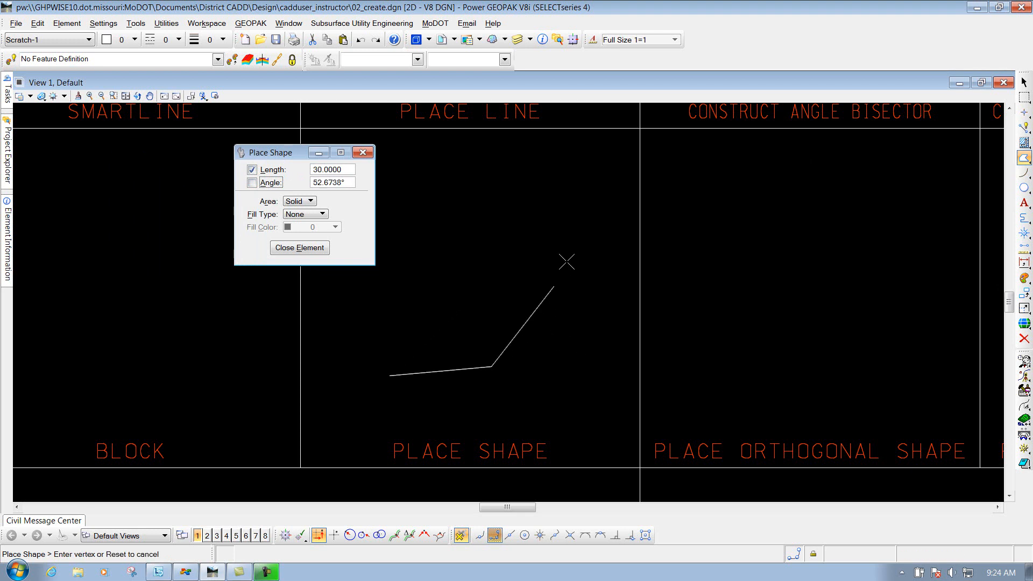
# - Add the last vertex and close the six-sided polygon with equal 30-unit sides
pyautogui.click(432, 209)
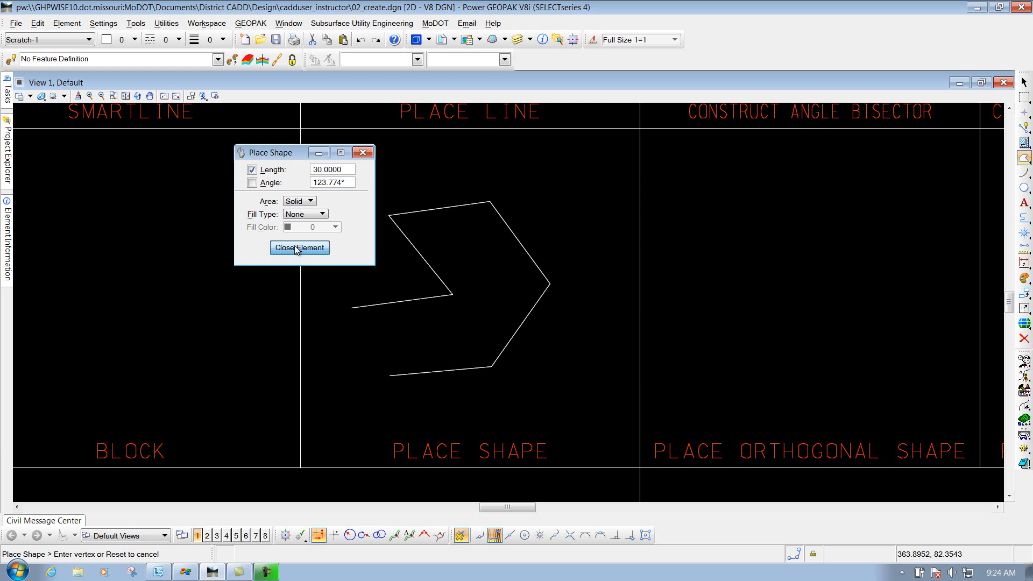
pyautogui.click(299, 248)
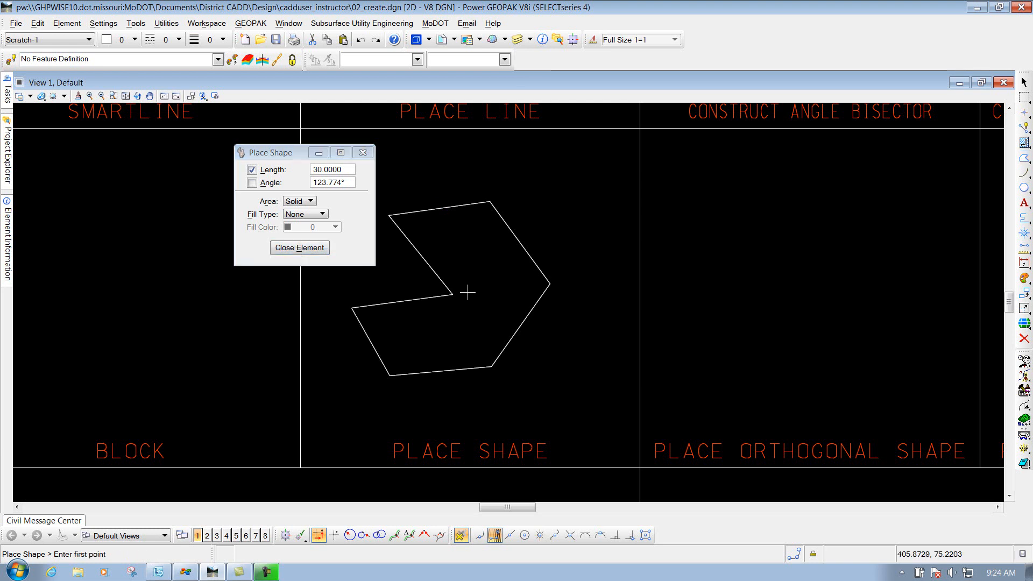